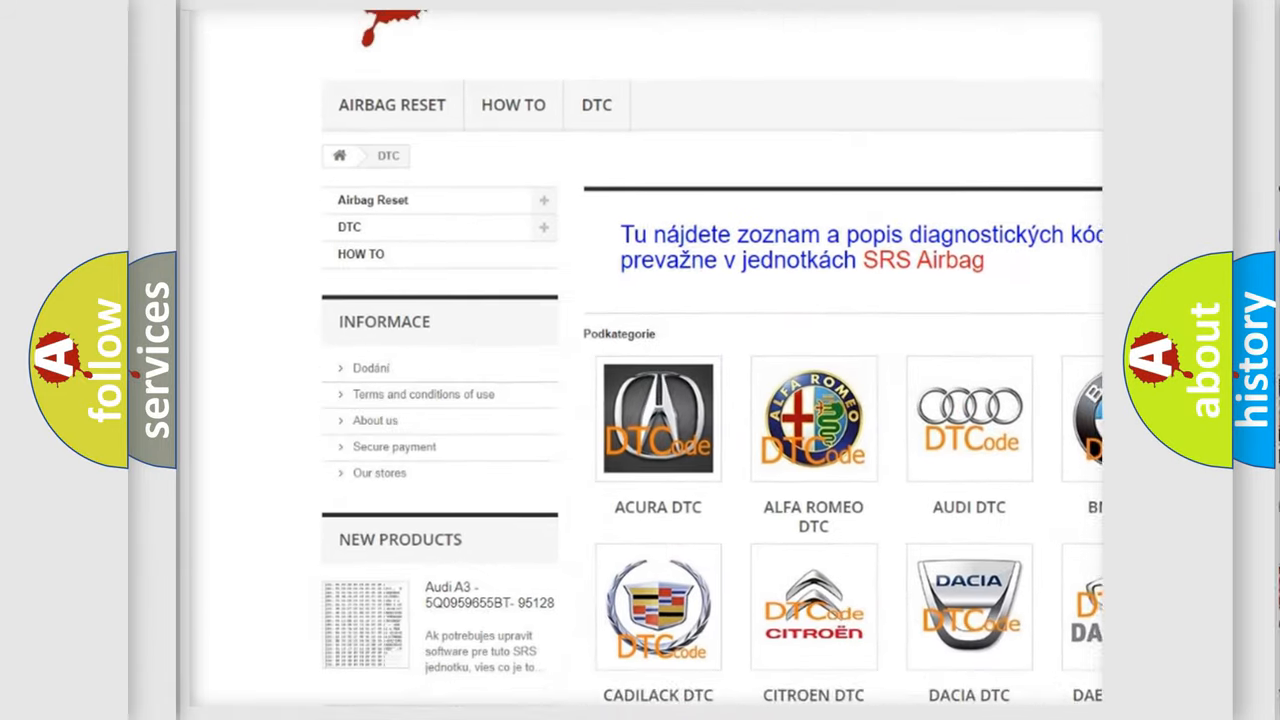
{"action": "scroll", "scroll_direction": "down", "scroll_amount": 3}
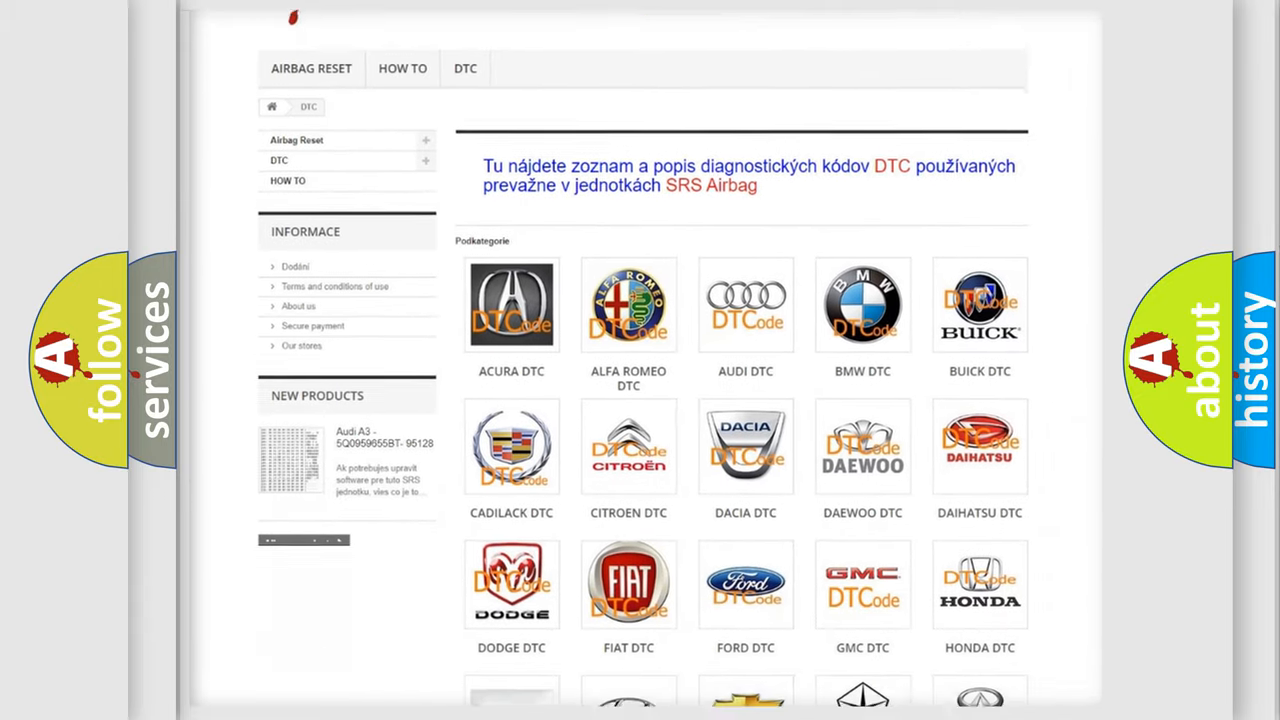
{"action": "scroll", "scroll_direction": "down", "scroll_amount": 3}
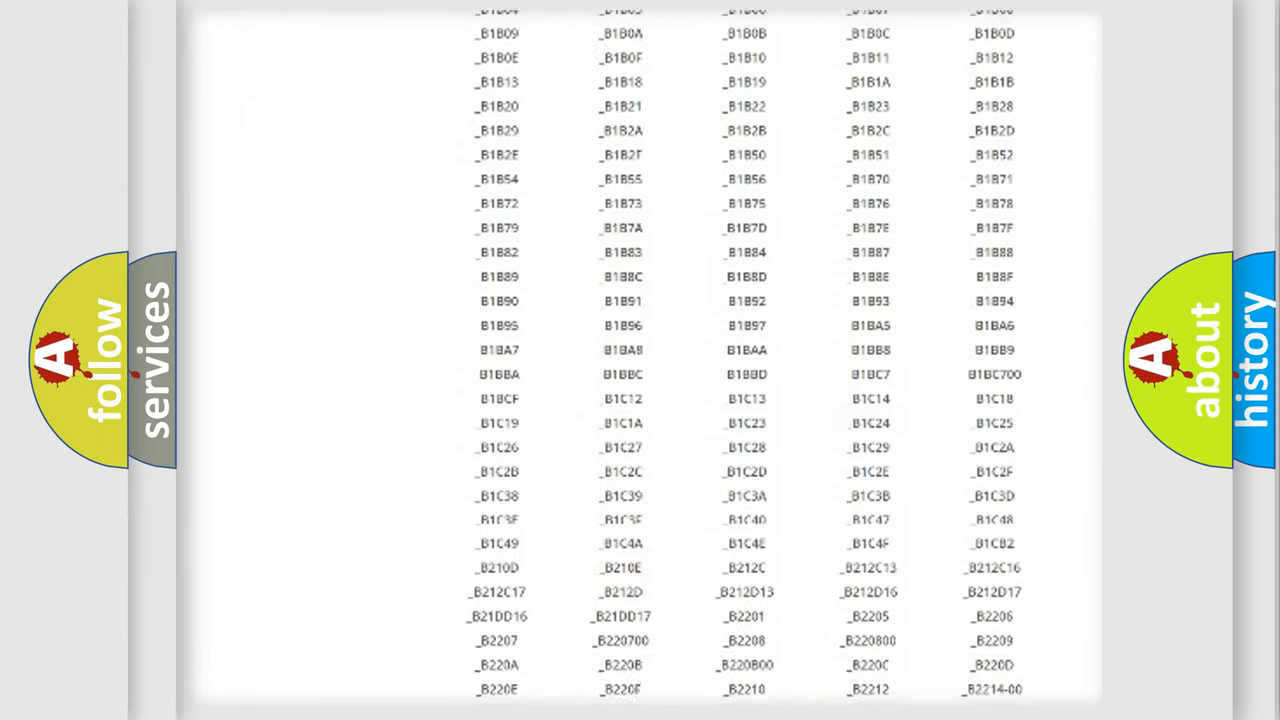
{"action": "scroll", "scroll_direction": "up", "scroll_amount": 3}
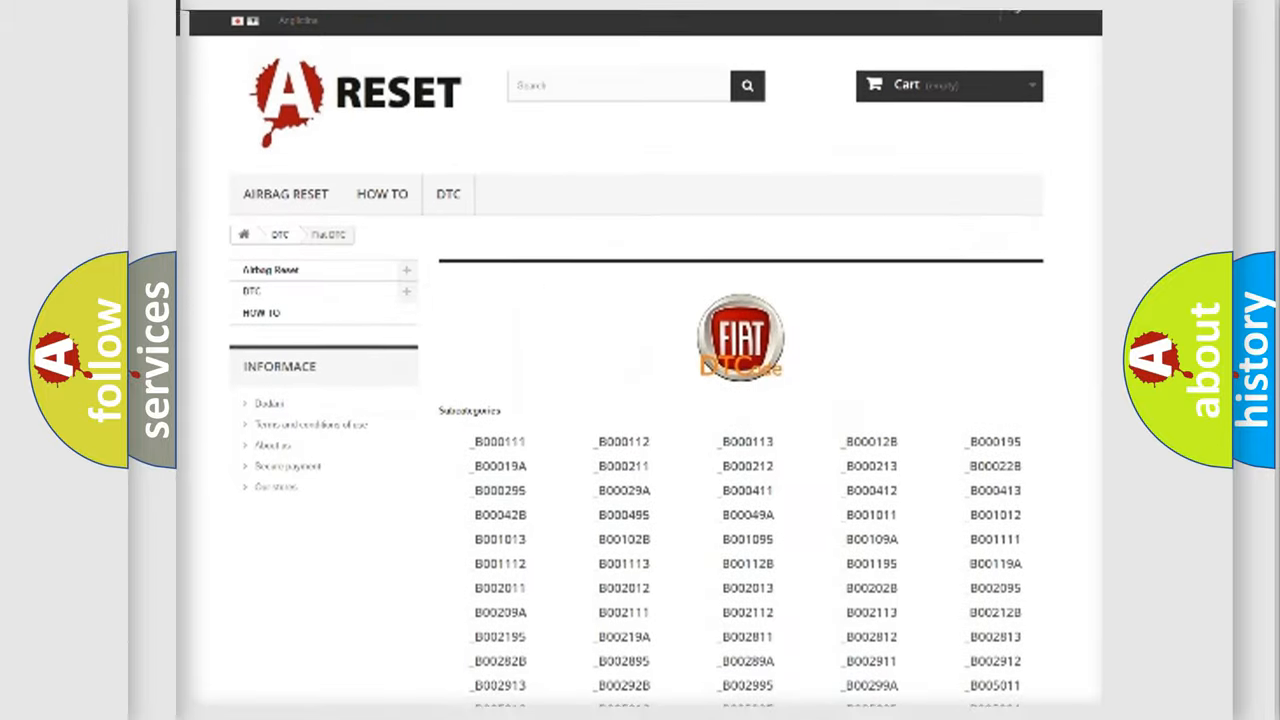